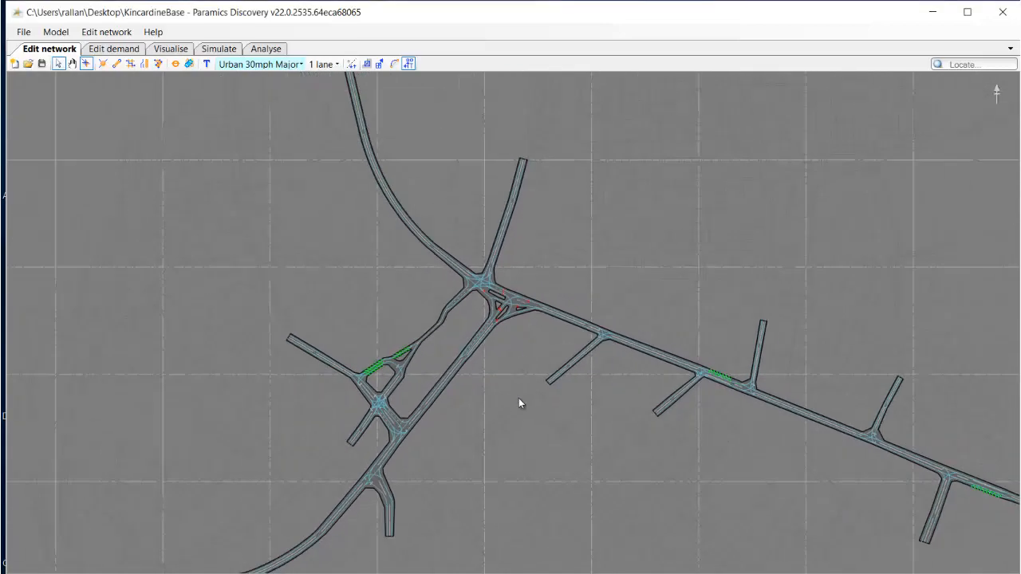
pyautogui.moveTo(256, 120)
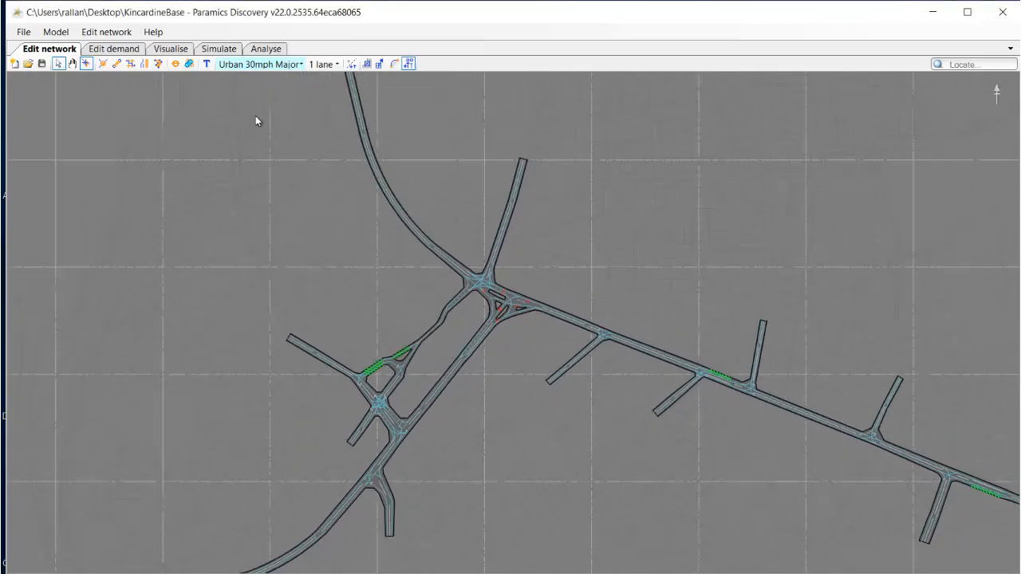
# Step: Switch to the Simulate tab to show Configuration 1's run and output options
pyautogui.click(218, 49)
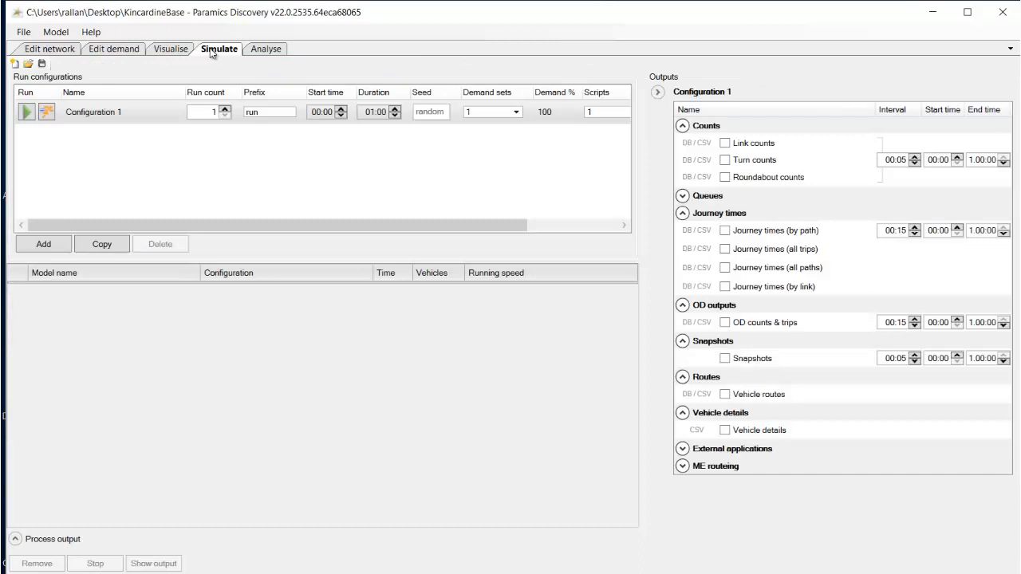
pyautogui.moveTo(577, 65)
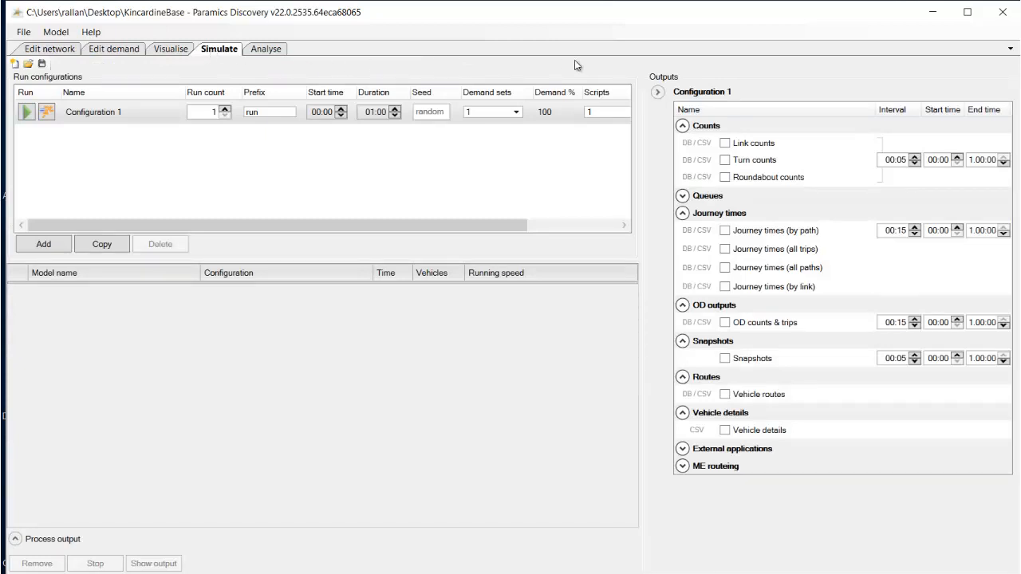
pyautogui.moveTo(669, 86)
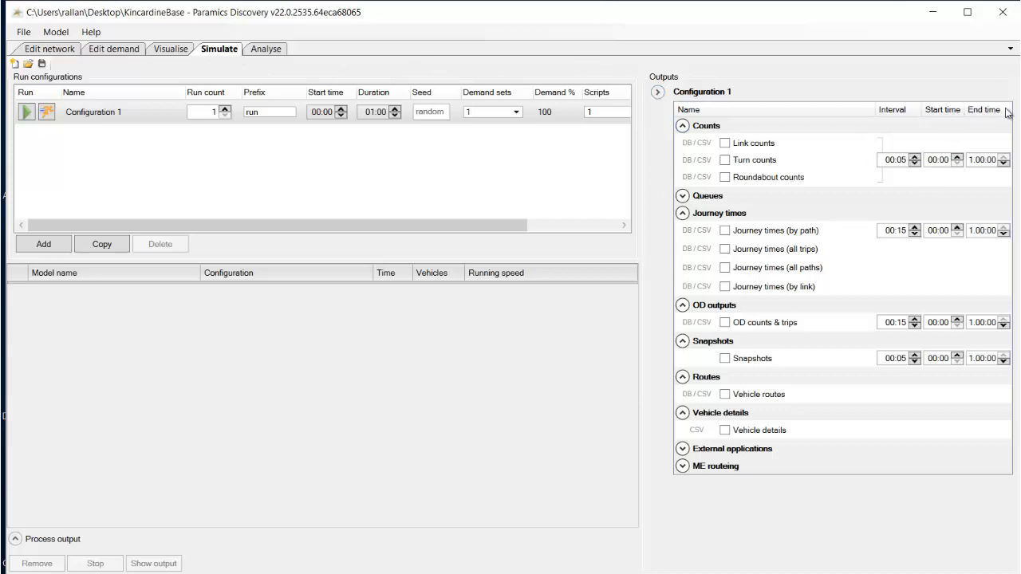
pyautogui.moveTo(957, 208)
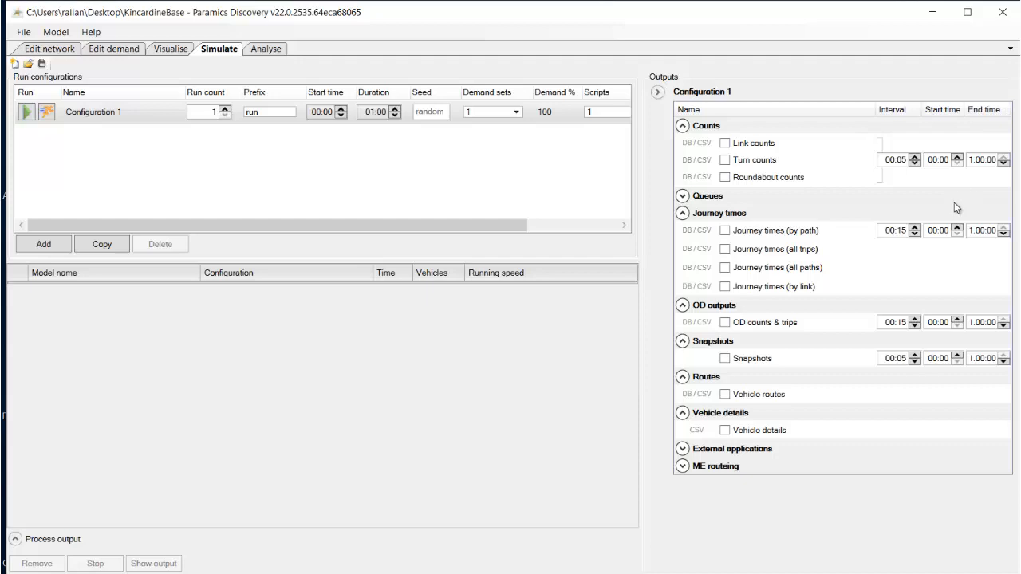
pyautogui.moveTo(957, 176)
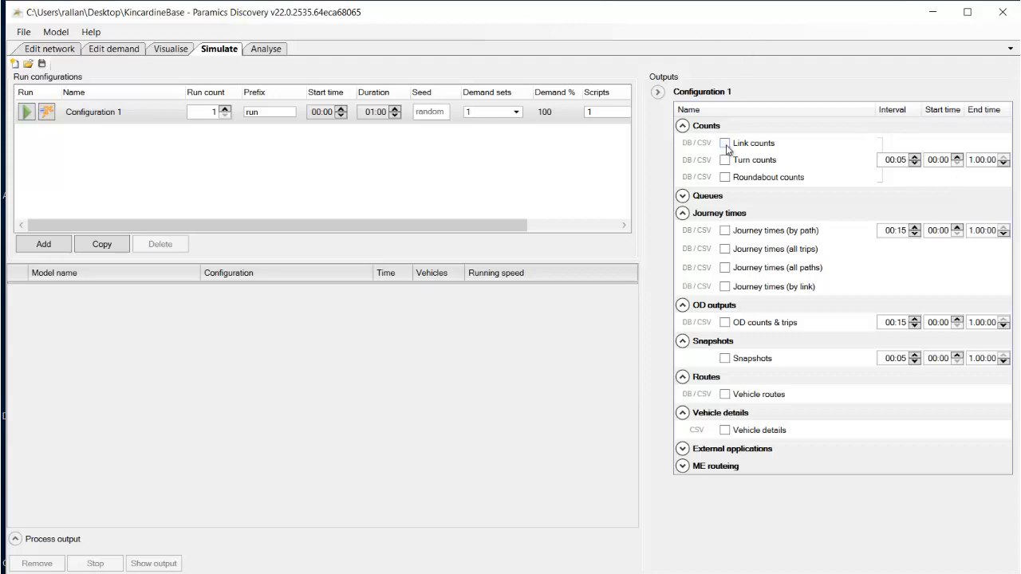
# Step: Collect link, turn and roundabout counts at a 01:00 interval from 07:45 to 08:45
pyautogui.click(725, 143)
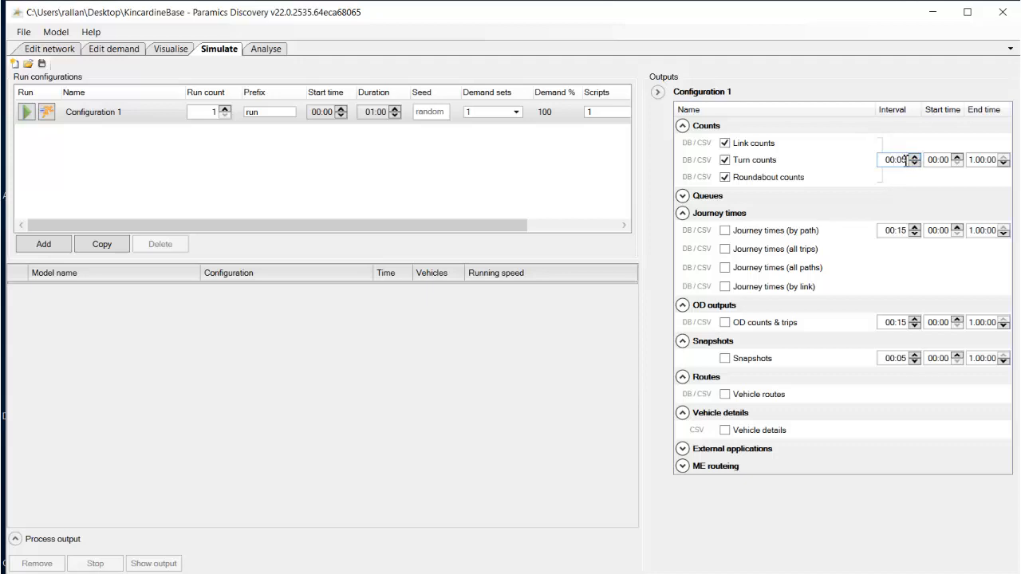
pyautogui.click(913, 157)
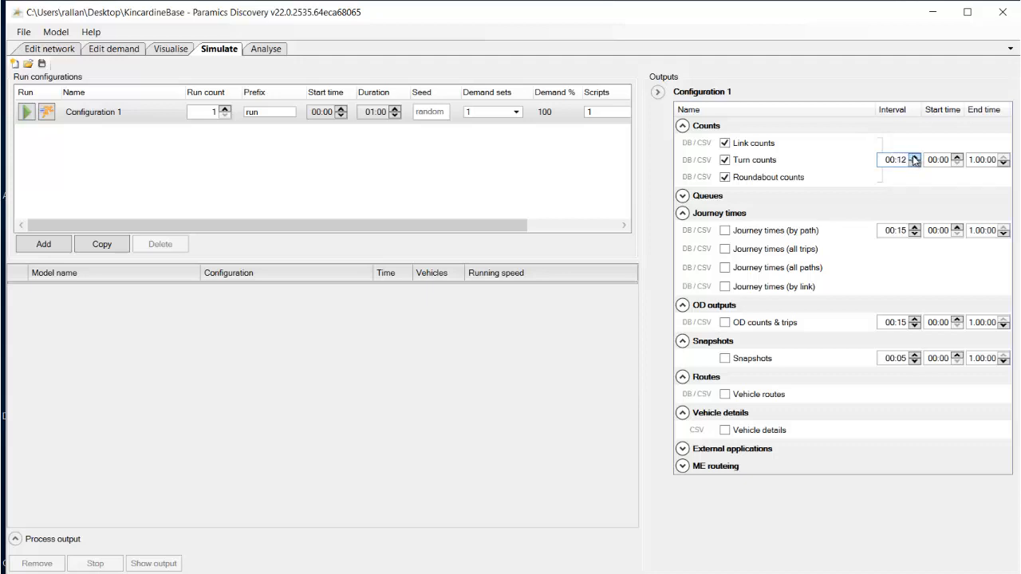
pyautogui.click(915, 156)
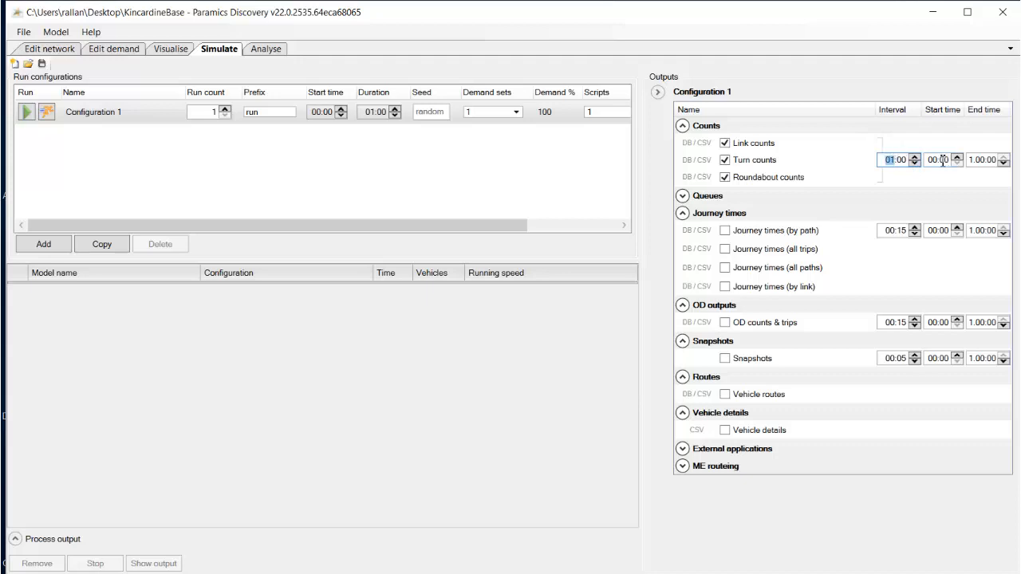
pyautogui.click(957, 157)
pyautogui.write('08:56')
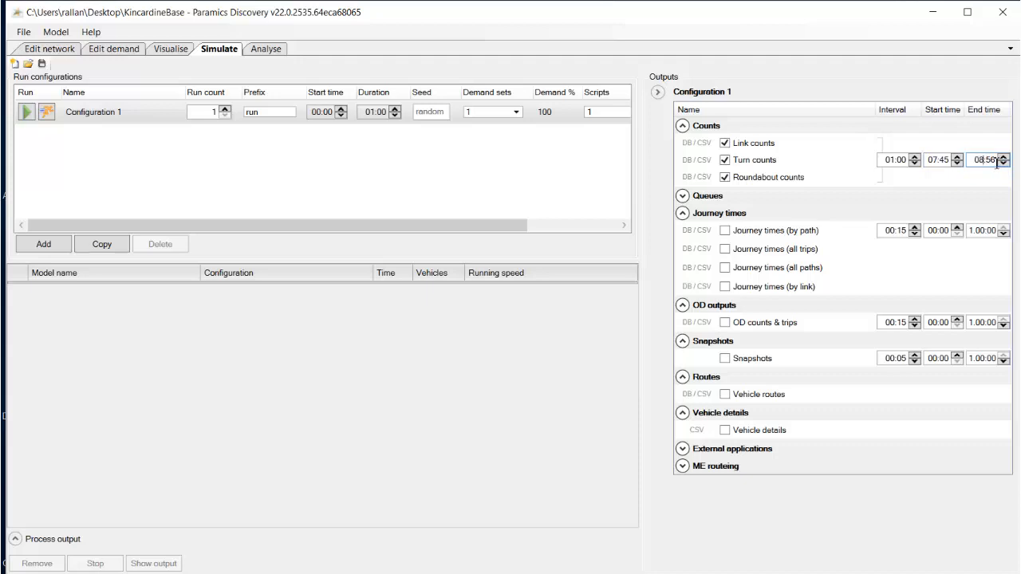
pyautogui.click(1003, 163)
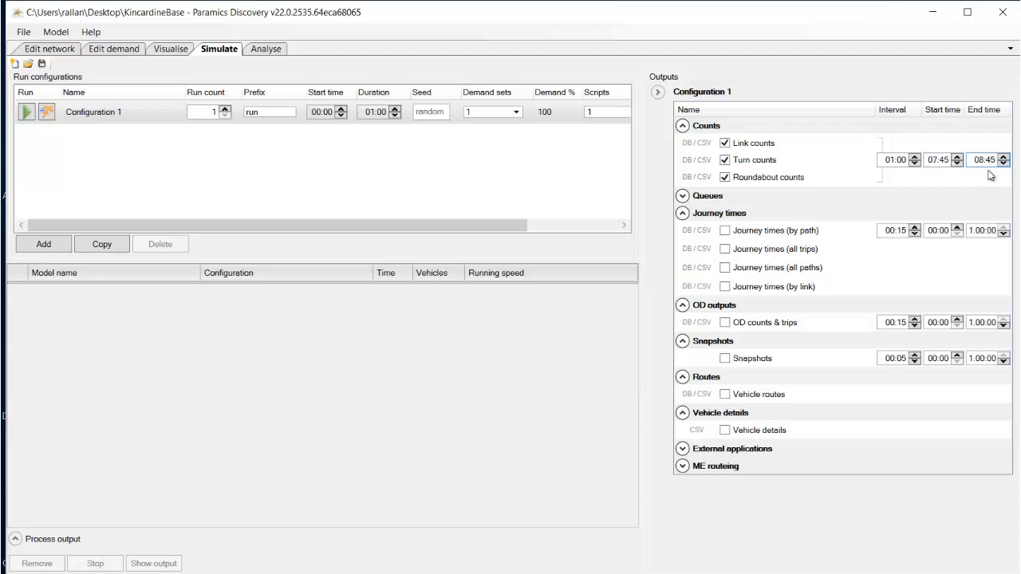
pyautogui.moveTo(832, 174)
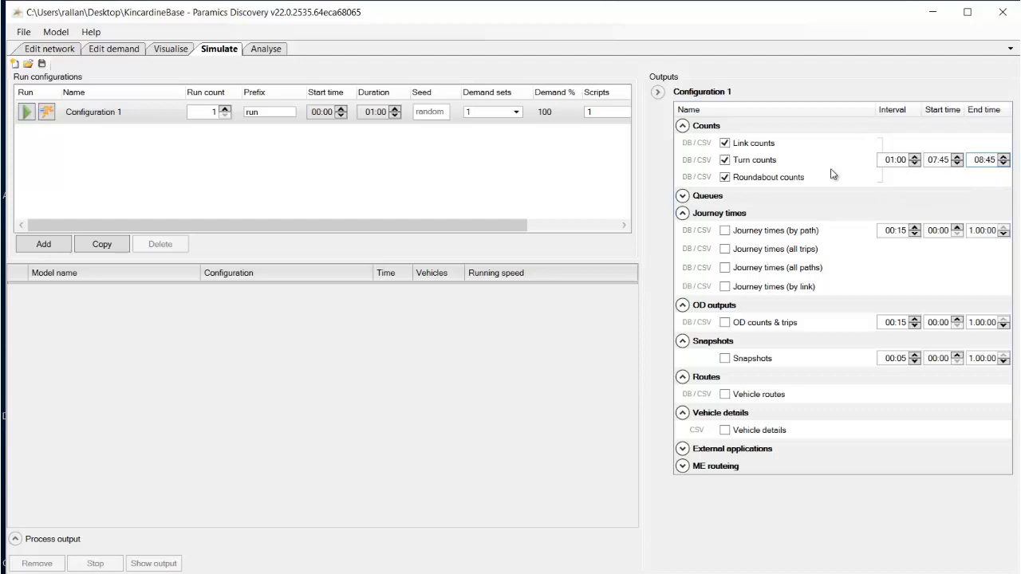
pyautogui.click(323, 111)
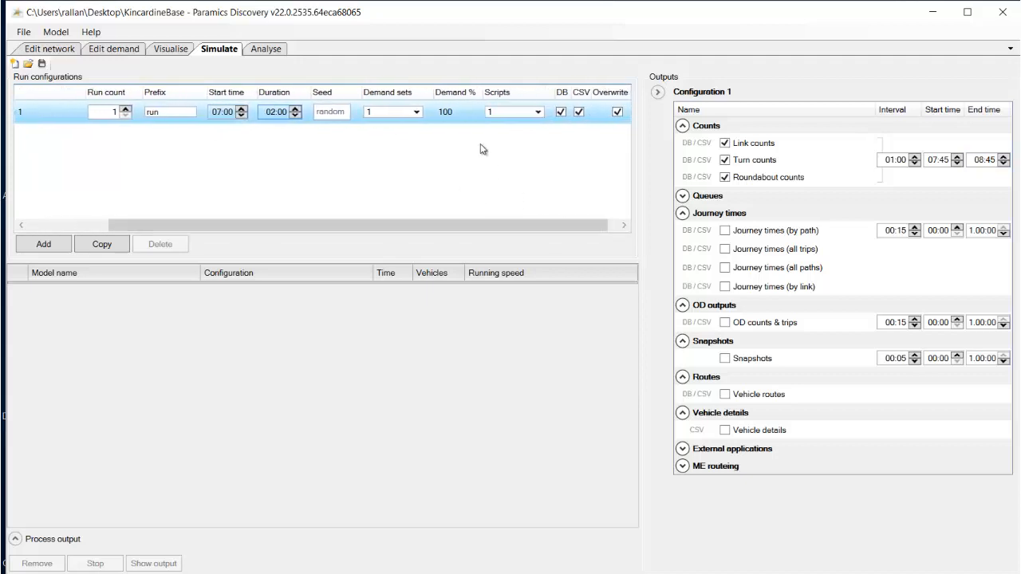
# Step: Set Configuration 1 to start at 07:00 for 02:00 and launch the run
pyautogui.moveTo(119, 225); pyautogui.dragTo(355, 225)
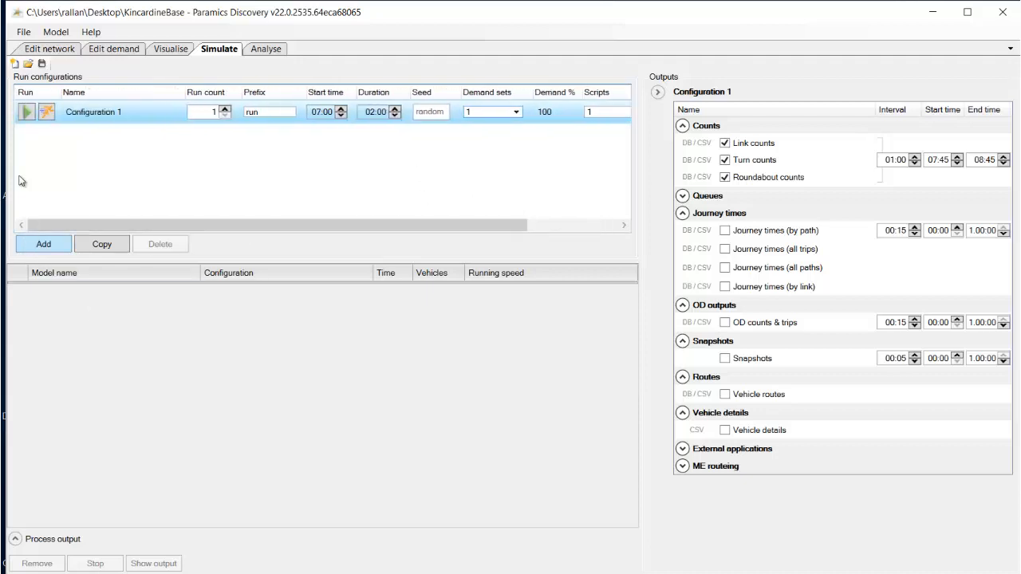
pyautogui.moveTo(26, 111)
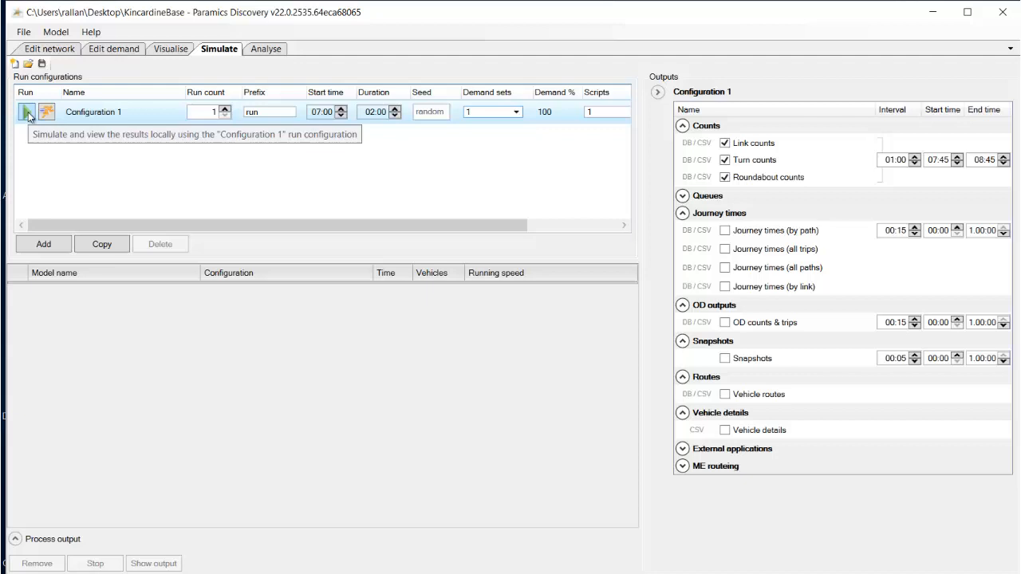
pyautogui.click(27, 111)
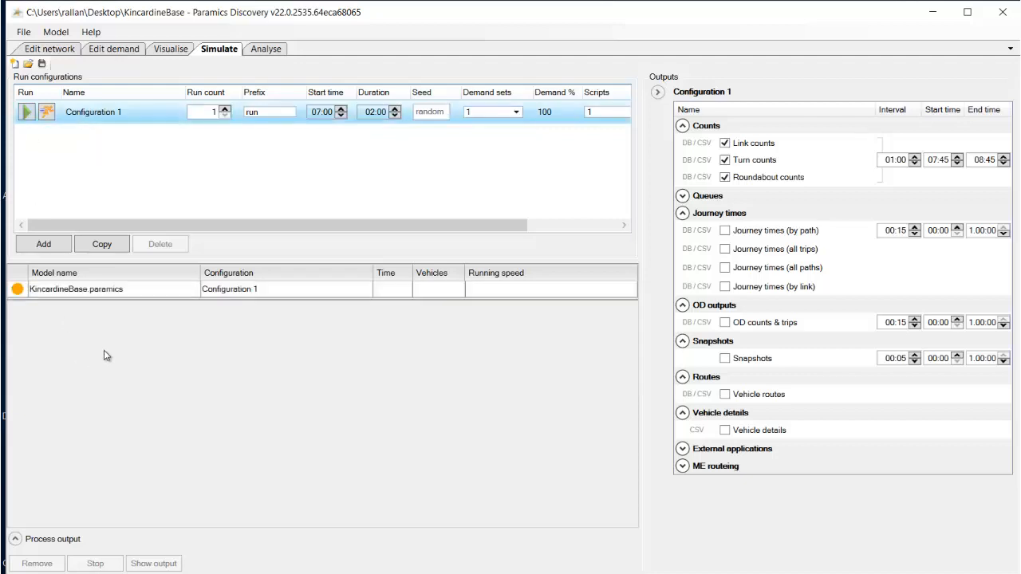
# Step: Keep the KincardineBase simulation running as it passes 07:30 with 433 vehicles
pyautogui.click(26, 112)
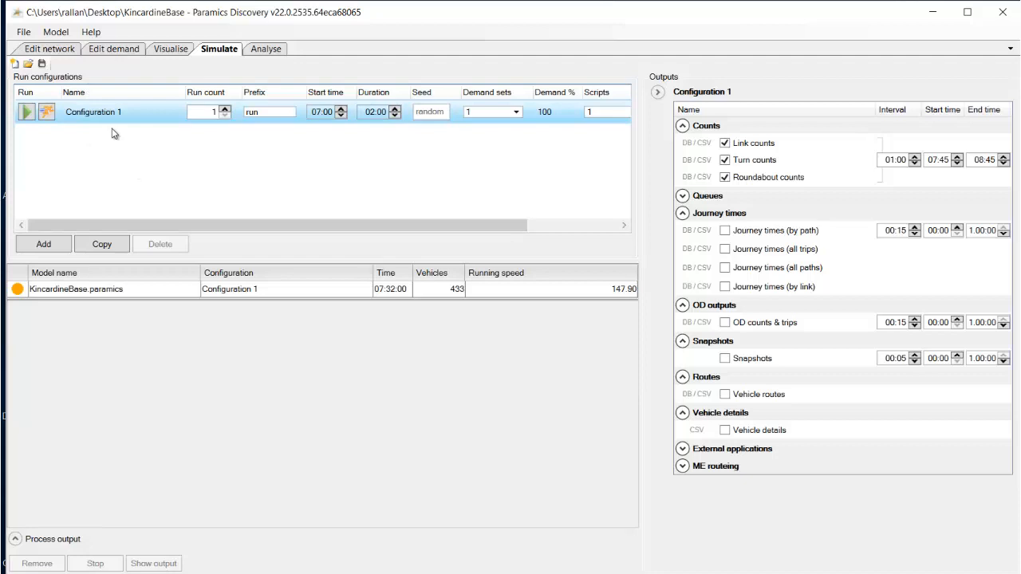
pyautogui.moveTo(325, 132)
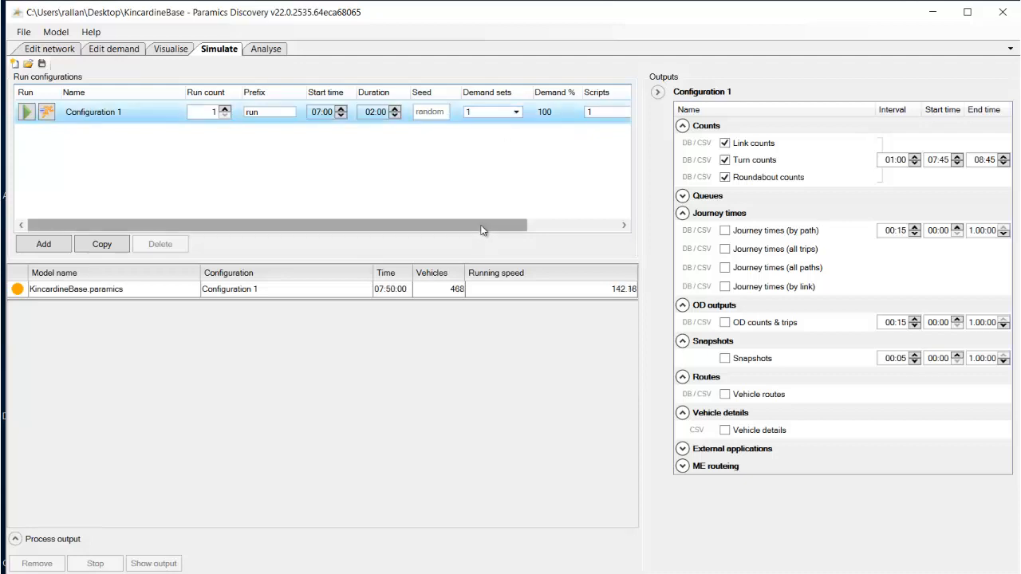
# Step: Let the run finish at 09:00, check Demand % (90) and review the A985/A876 script
pyautogui.hscroll(3)
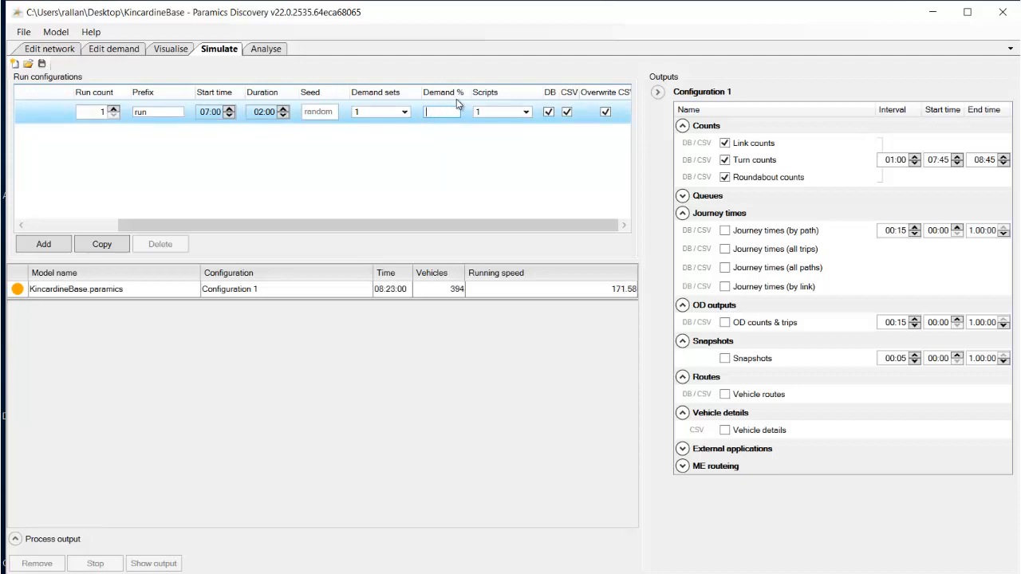
pyautogui.write('90')
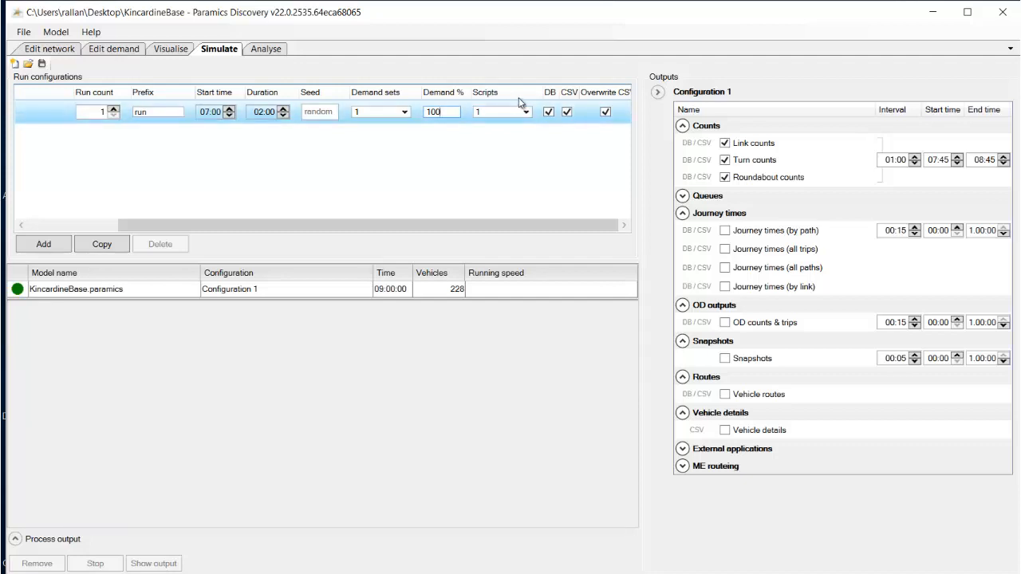
pyautogui.click(526, 112)
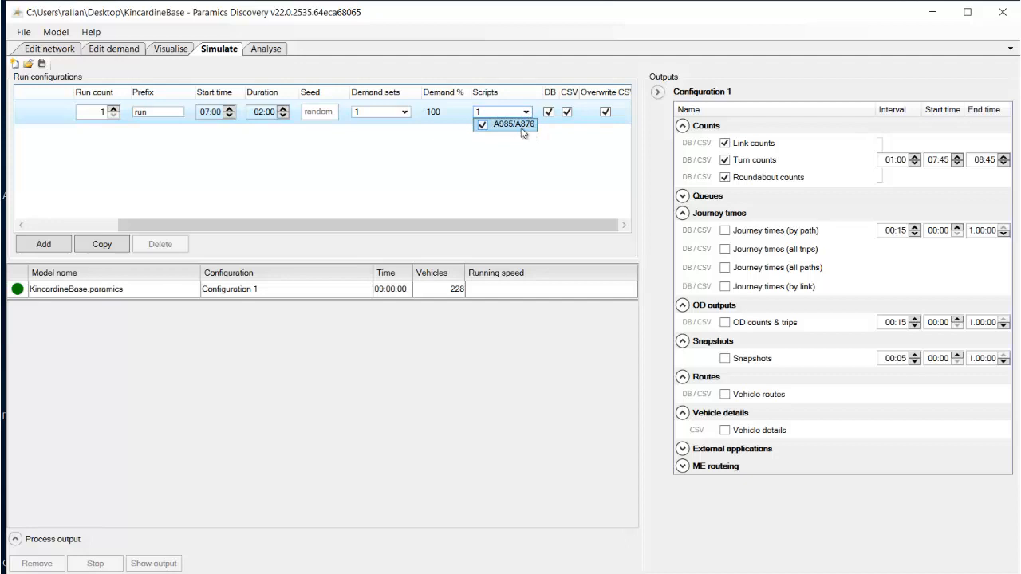
pyautogui.moveTo(526, 150)
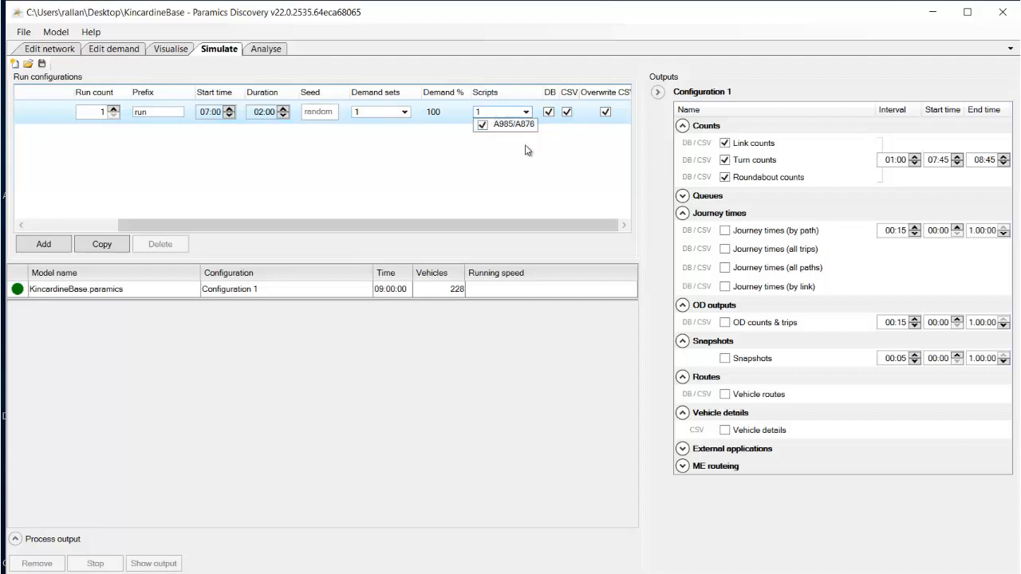
pyautogui.click(55, 32)
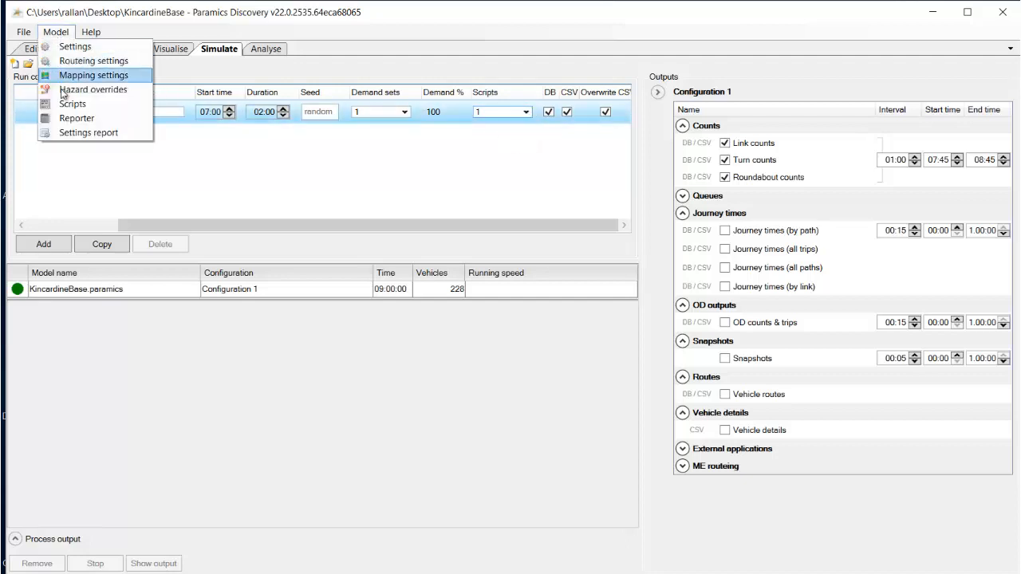
pyautogui.click(72, 104)
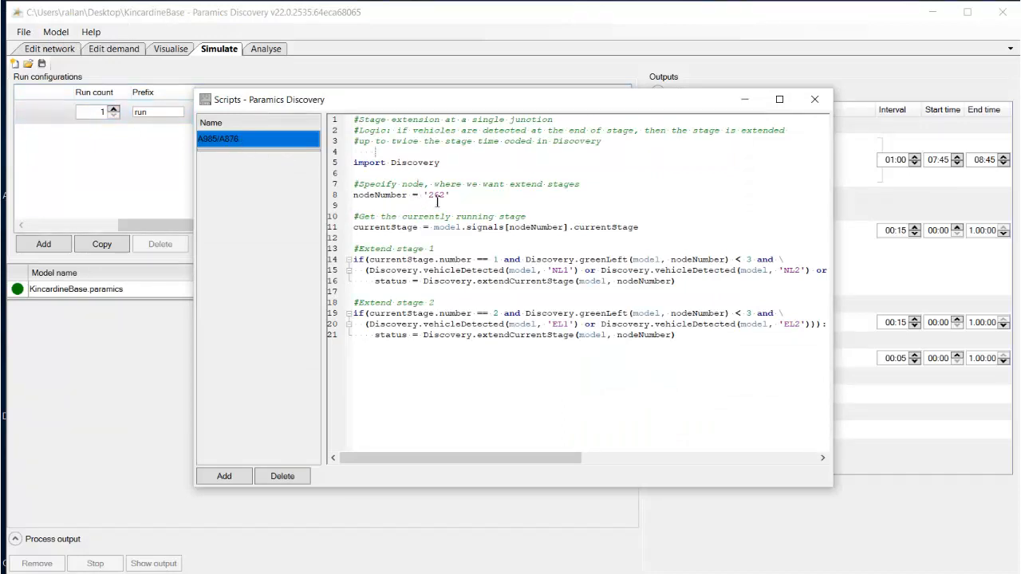
pyautogui.moveTo(815, 99)
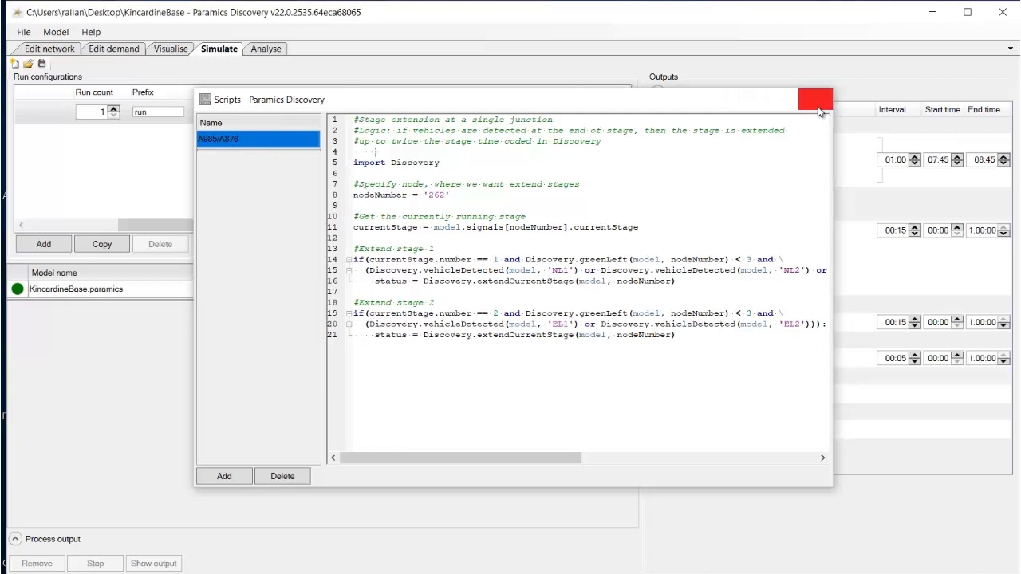
pyautogui.click(815, 99)
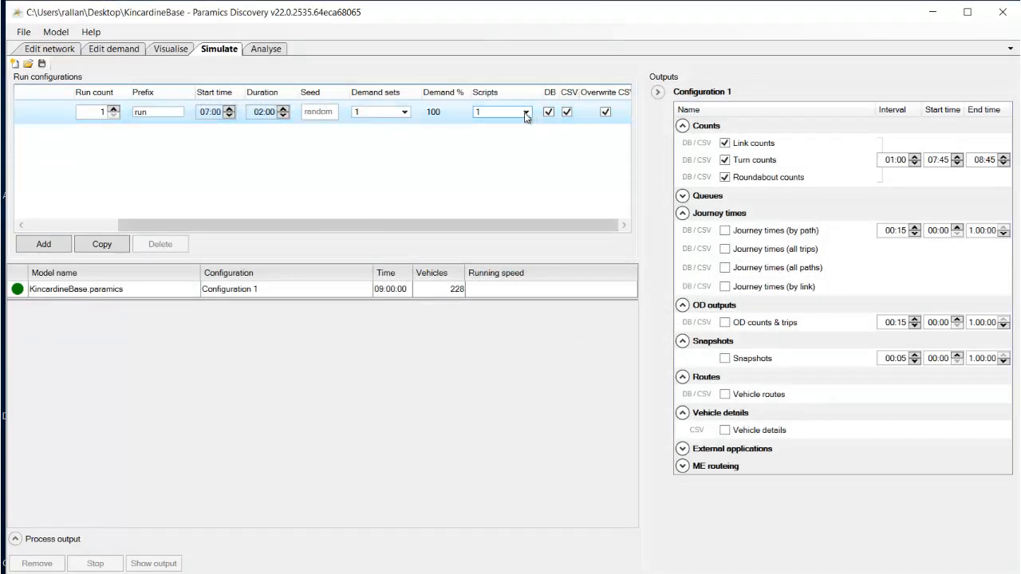
# Step: Close the Scripts dropdown and switch to the Analyse workspace showing Kincardine
pyautogui.click(526, 111)
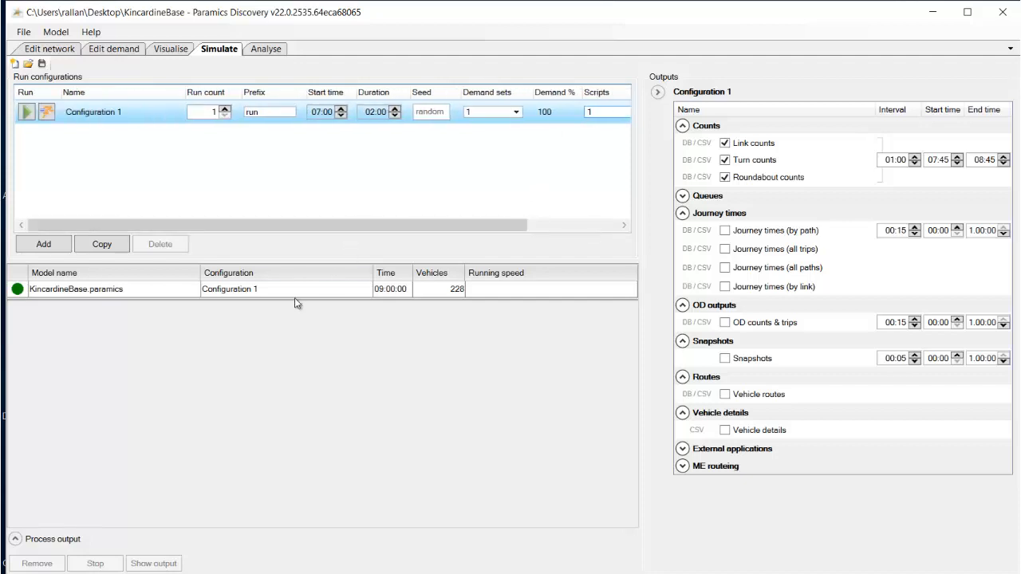
pyautogui.moveTo(388, 306)
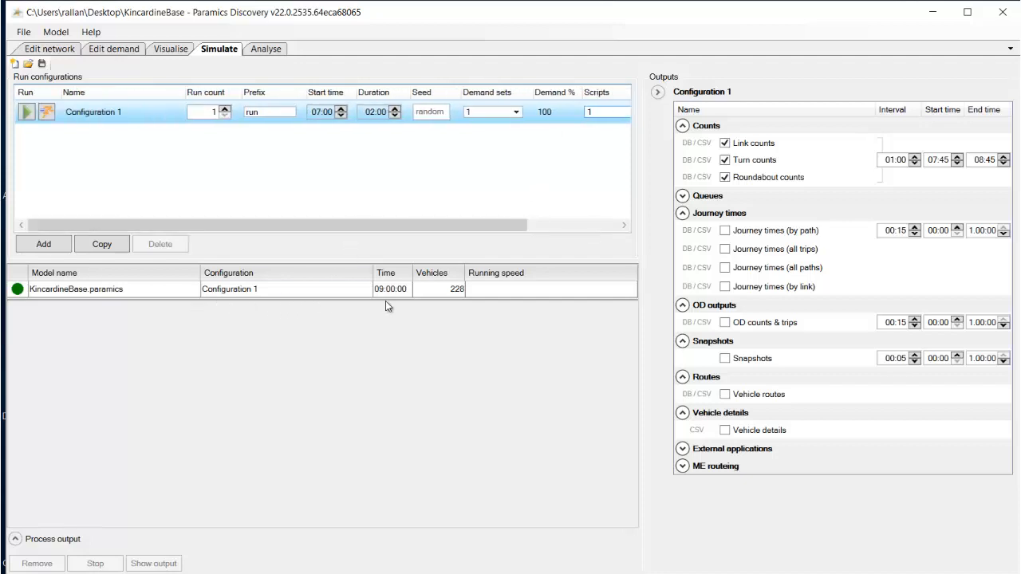
pyautogui.moveTo(368, 153)
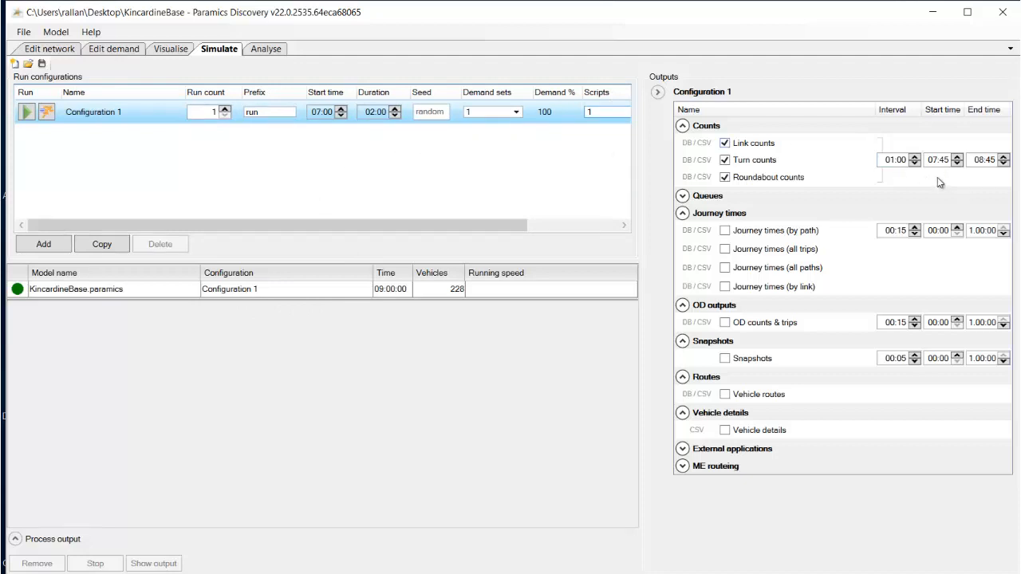
pyautogui.moveTo(927, 177)
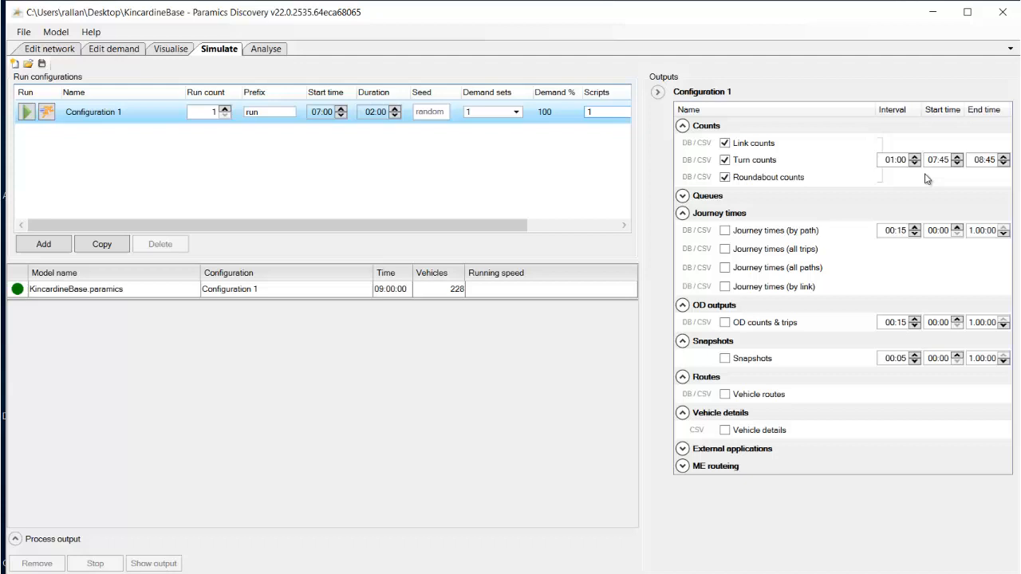
pyautogui.click(266, 49)
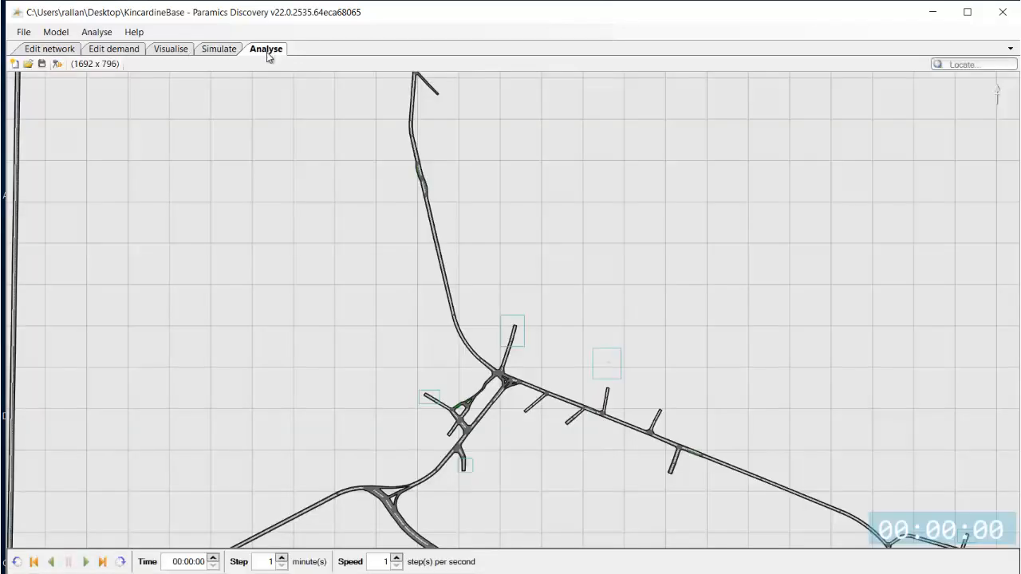
# Step: Export run.sqlite3's link counts summary to run-link-counts-summary.csv with an adjusted interval
pyautogui.click(96, 32)
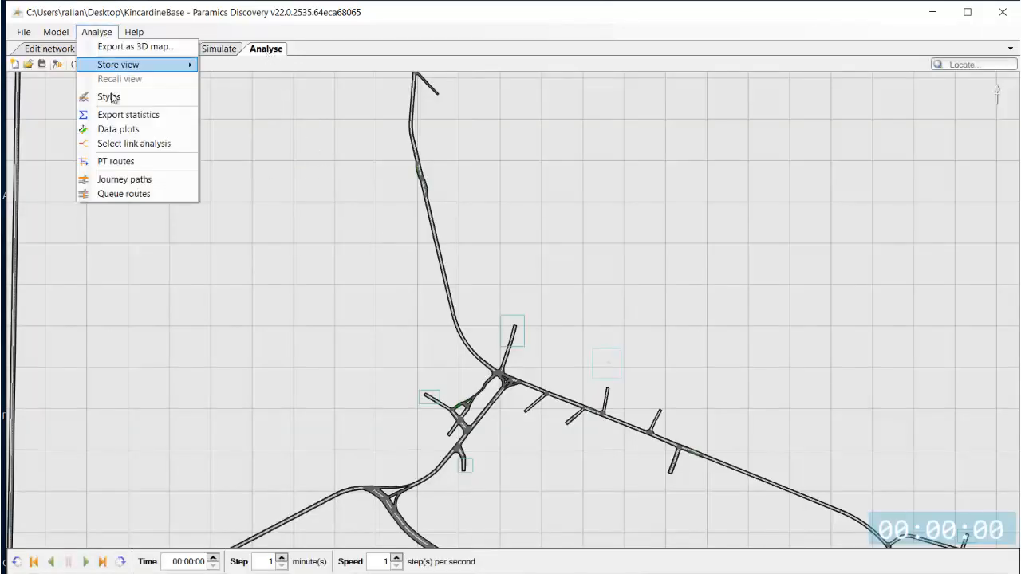
pyautogui.click(128, 114)
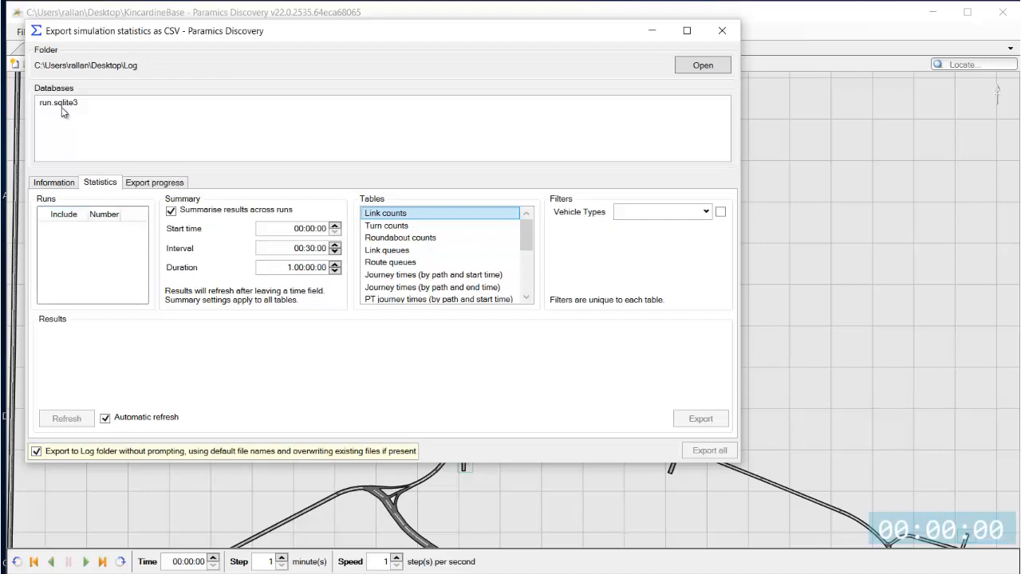
pyautogui.click(58, 102)
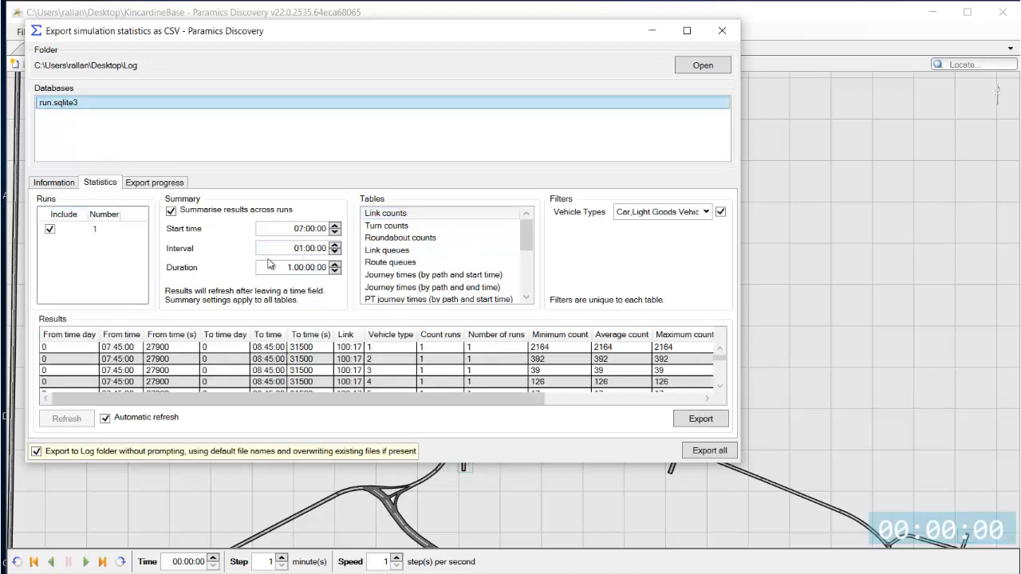
pyautogui.moveTo(131, 252)
pyautogui.write('2')
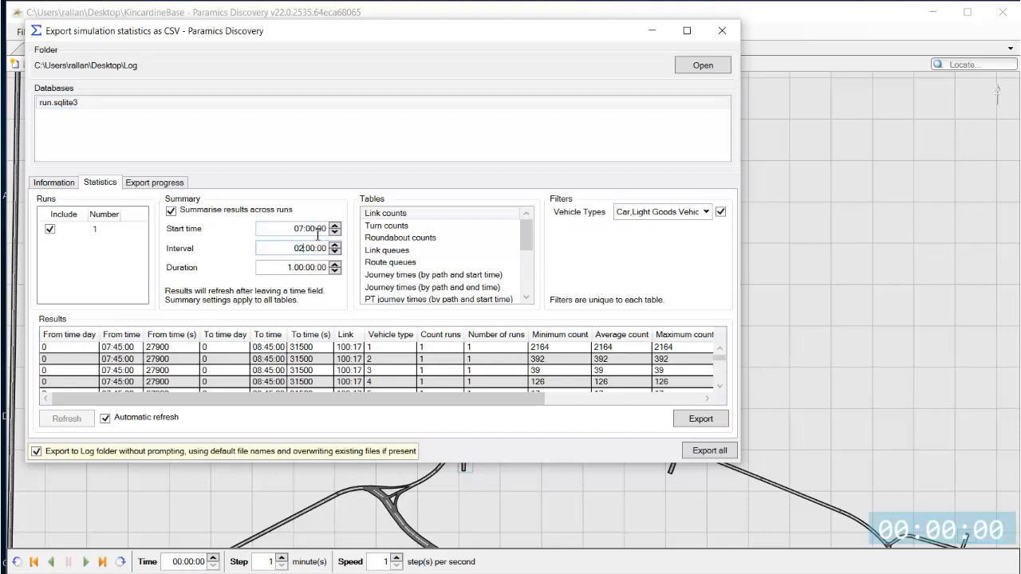
pyautogui.click(307, 229)
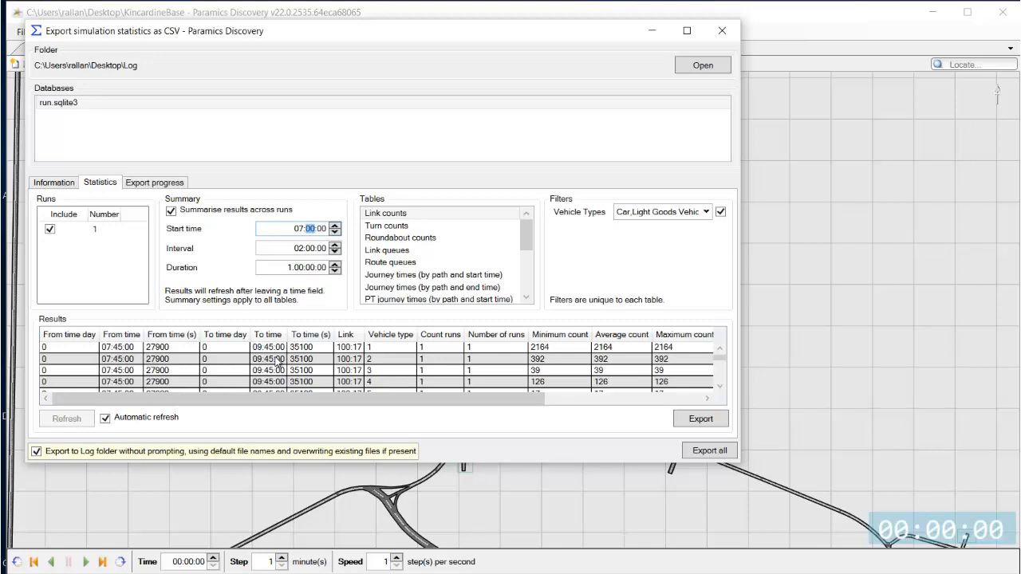
pyautogui.moveTo(315, 357)
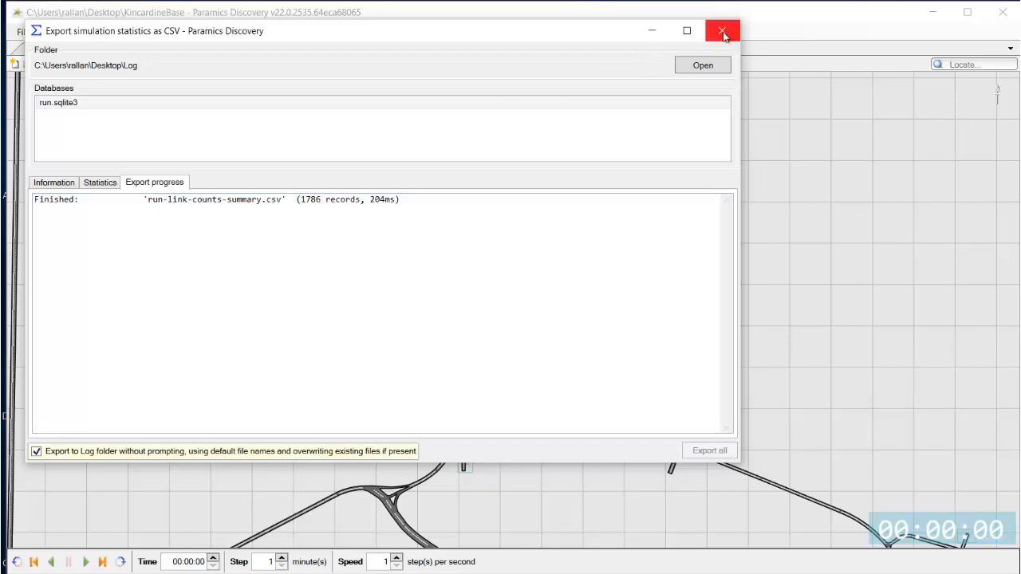
# Step: Close the export dialog and move through Simulate to the Visualise workspace
pyautogui.click(721, 30)
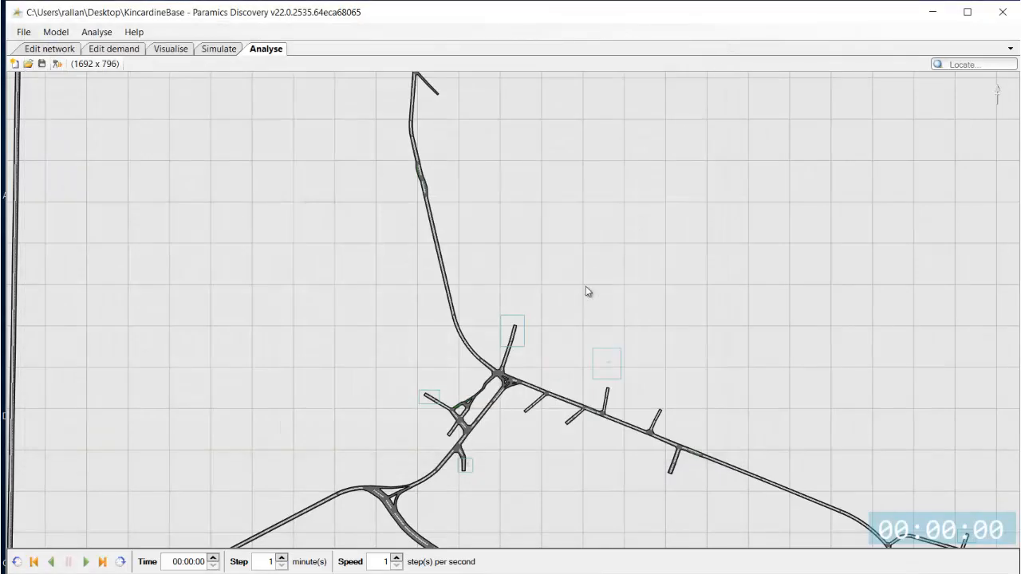
pyautogui.click(219, 49)
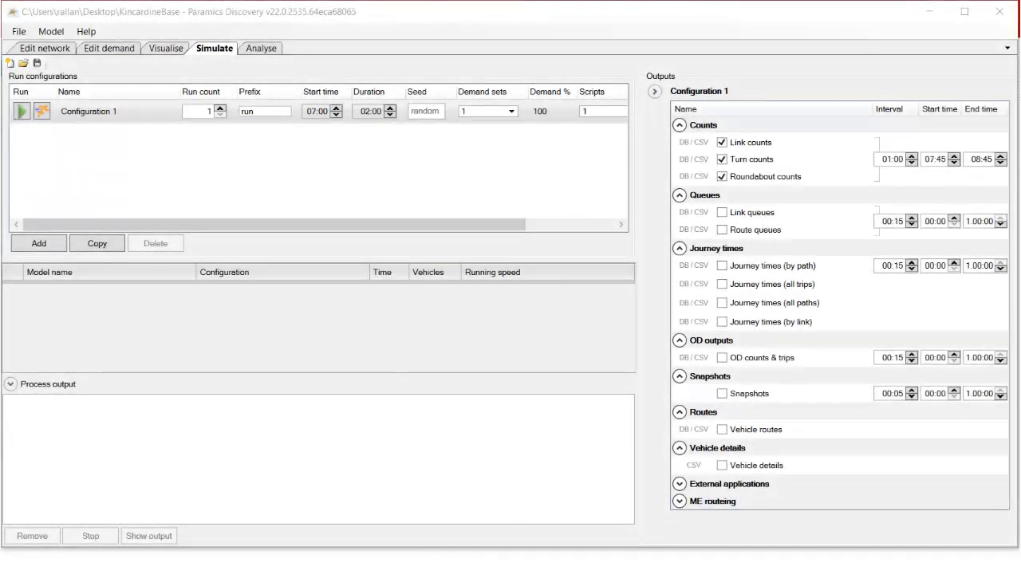
pyautogui.moveTo(391, 327)
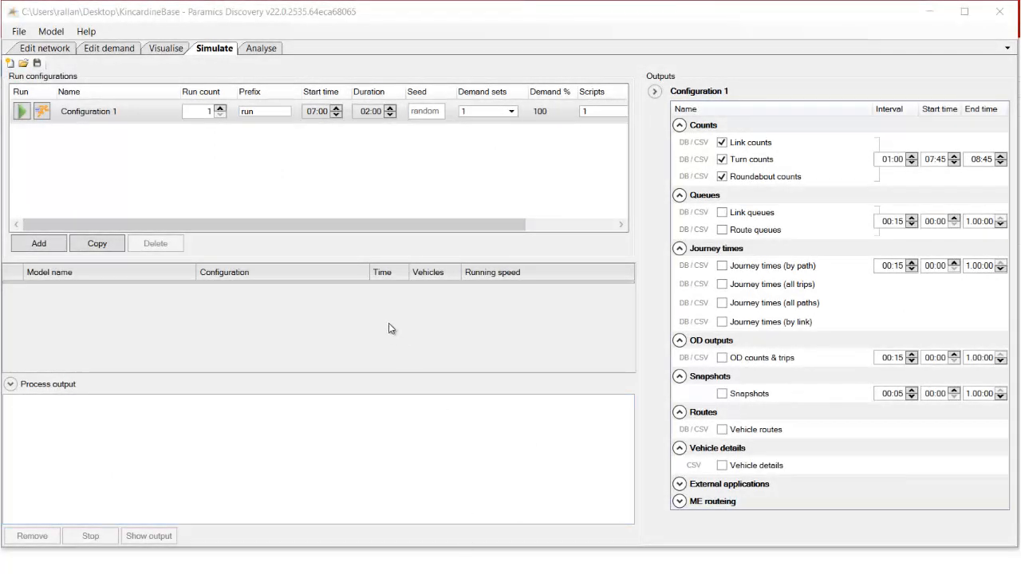
pyautogui.click(165, 47)
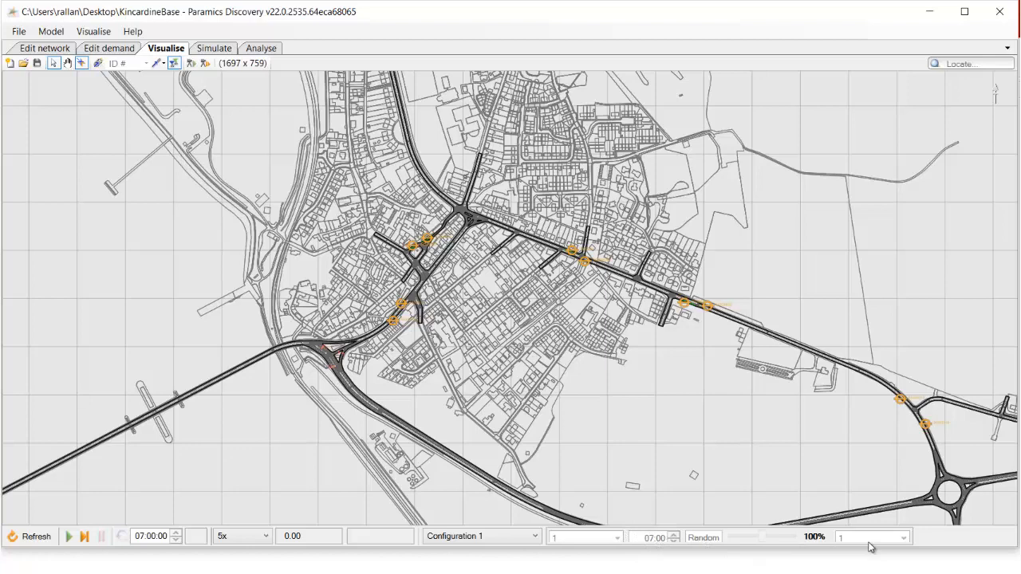
# Step: Confirm DB, CSV and overwrite outputs are enabled, then list playback configurations
pyautogui.click(214, 48)
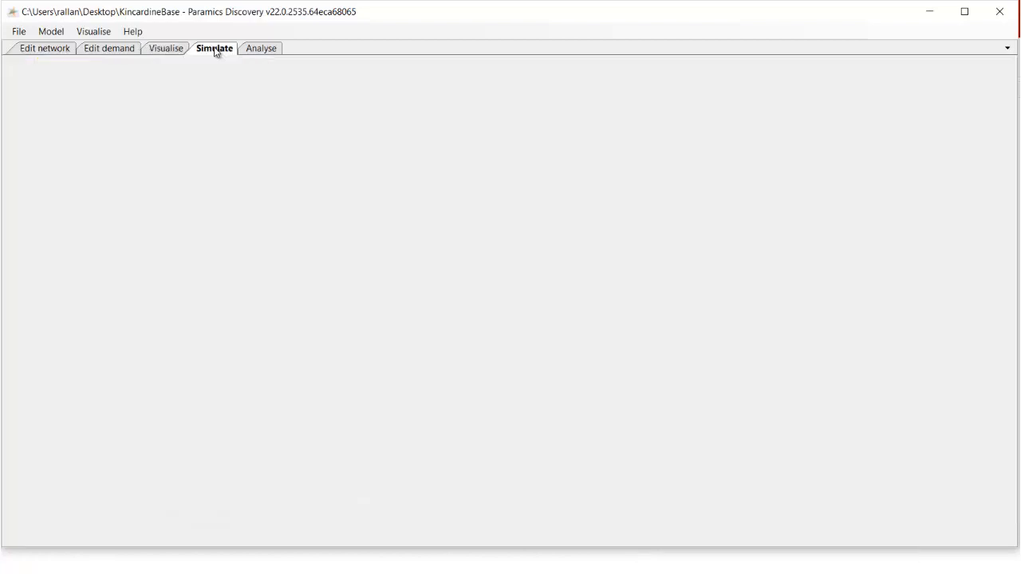
pyautogui.click(214, 48)
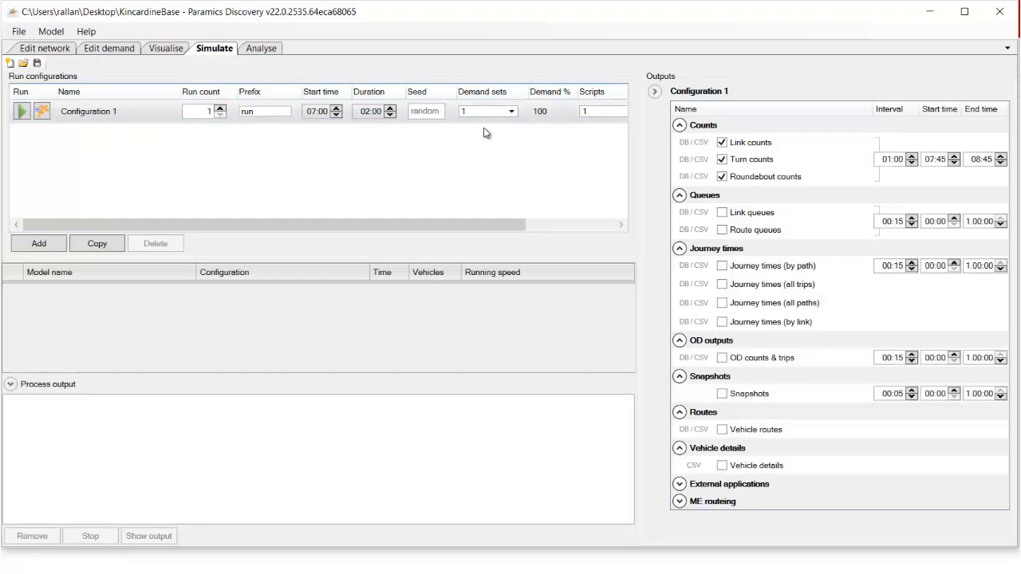
pyautogui.hscroll(3)
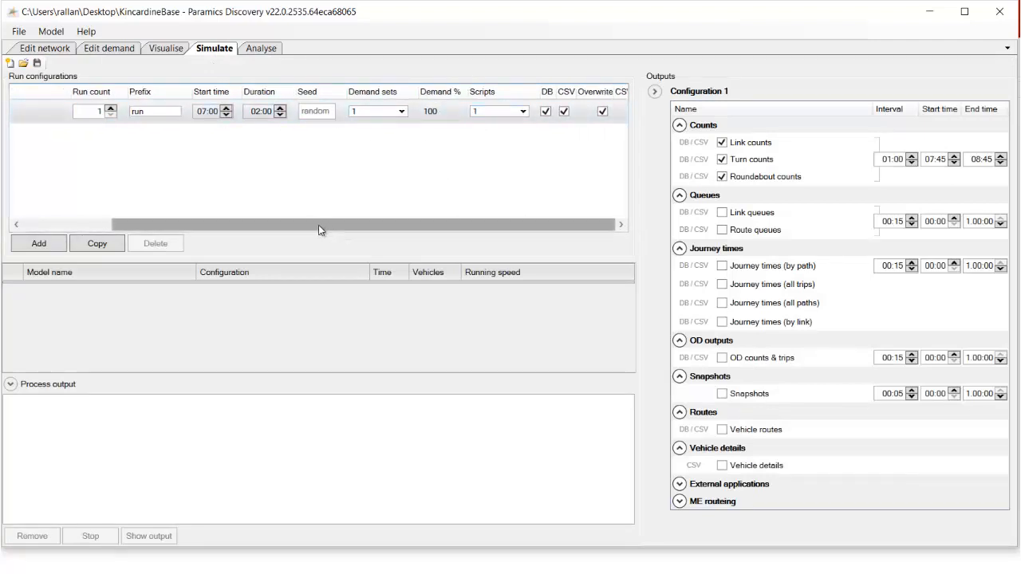
pyautogui.click(165, 48)
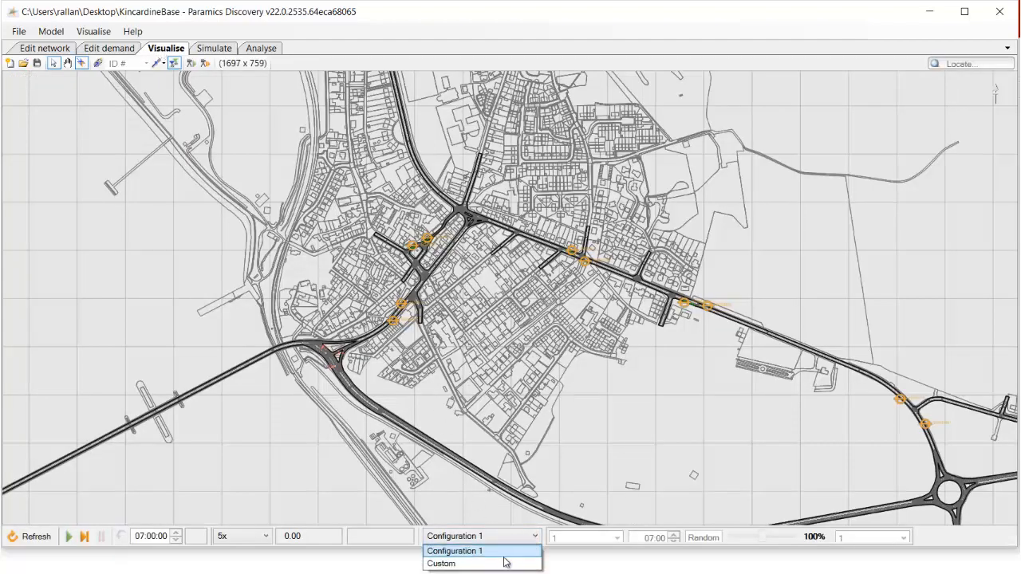
# Step: Choose the Custom configuration starting at 08:00 and start the playback
pyautogui.click(440, 563)
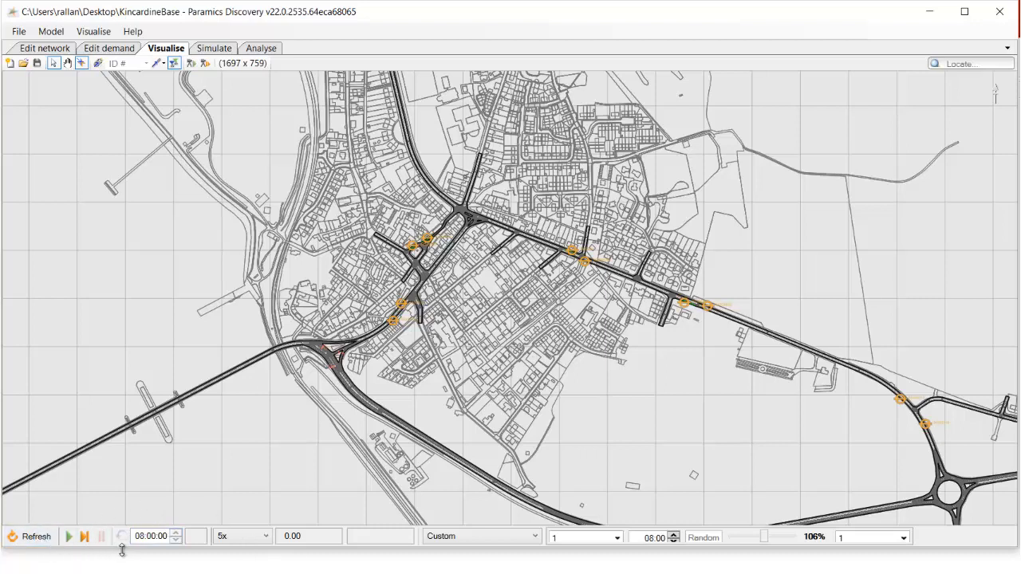
pyautogui.click(67, 535)
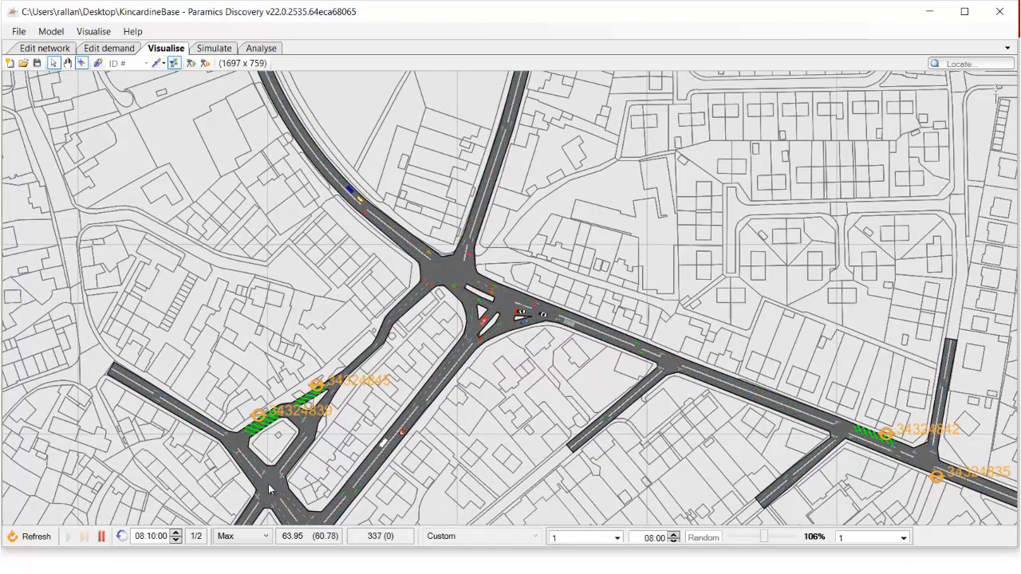
# Step: Bring up the playback speed choices for the running Custom 08:00 visualisation
pyautogui.click(241, 536)
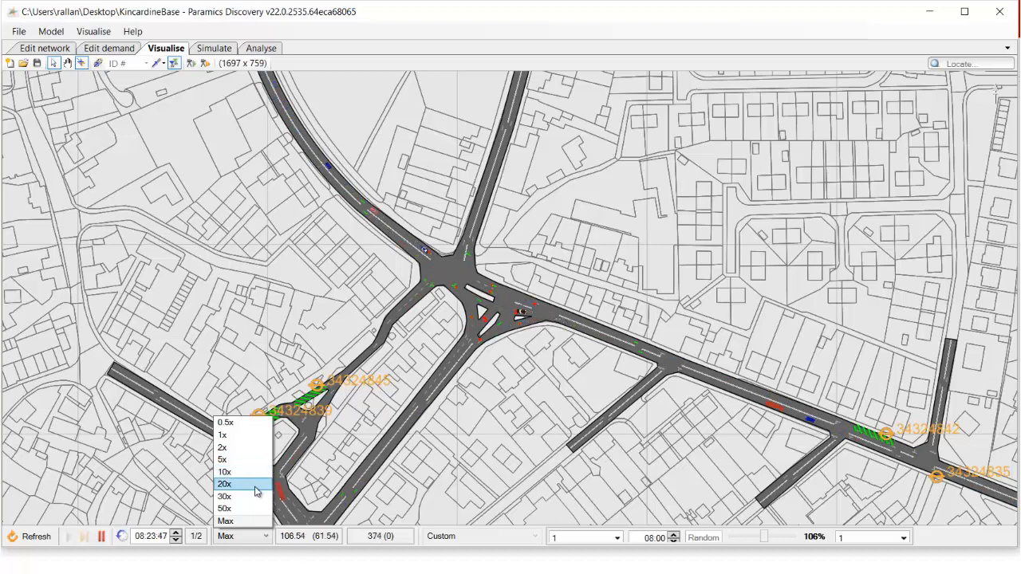
pyautogui.moveTo(252, 496)
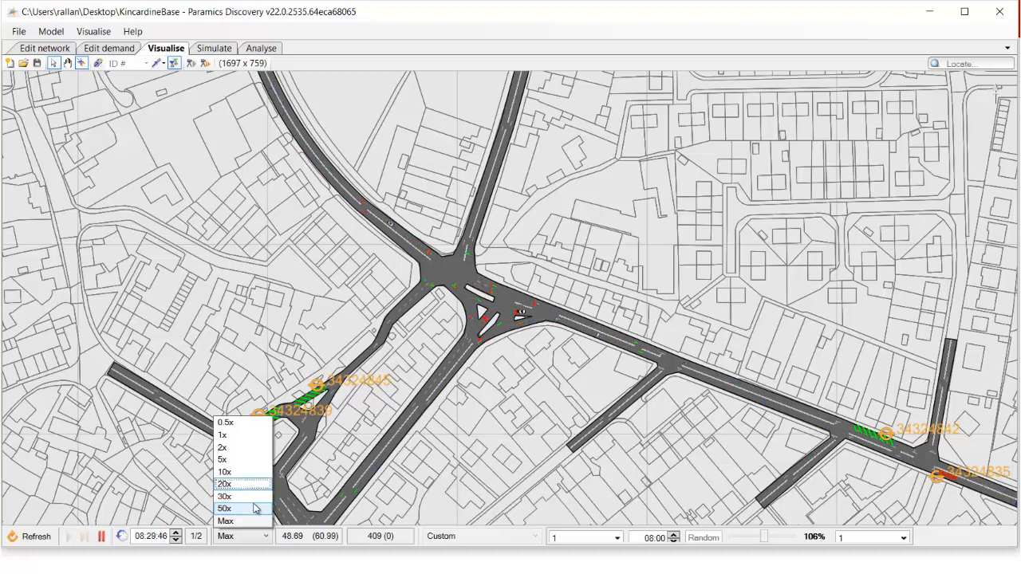
# Step: Change the playback speed to 5x, then 20x, then 50x, and finally Max
pyautogui.click(222, 459)
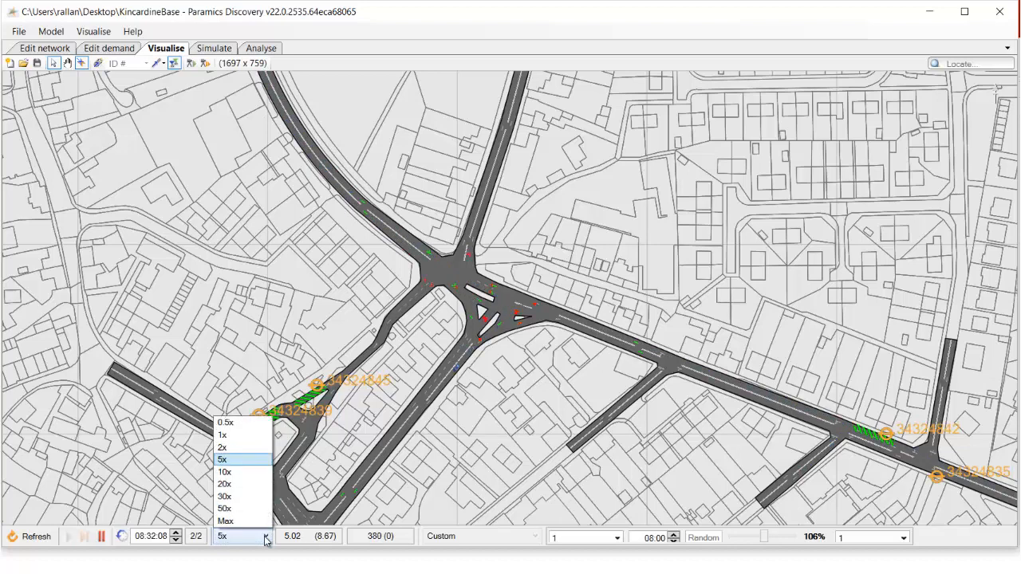
pyautogui.click(224, 484)
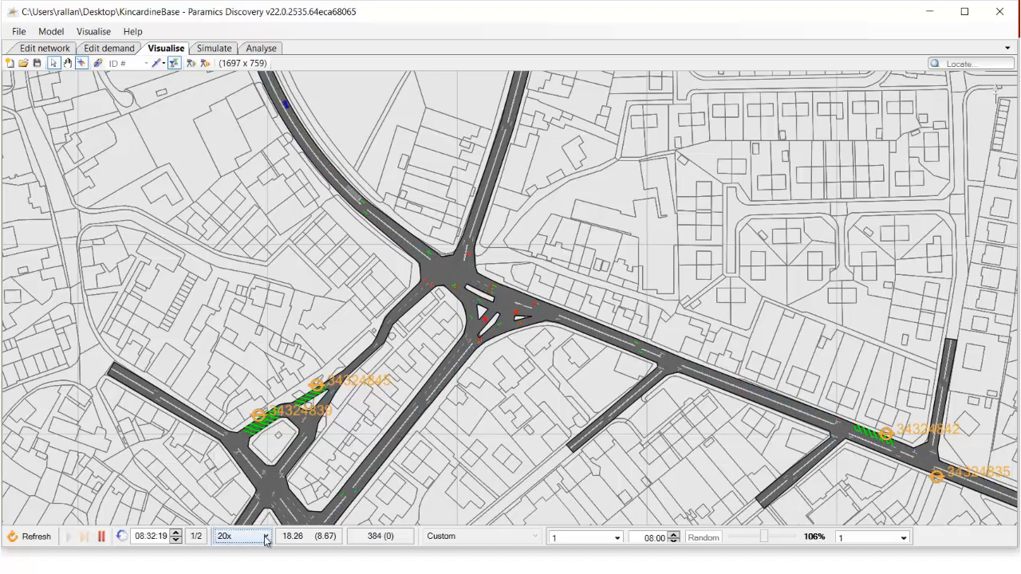
pyautogui.click(266, 536)
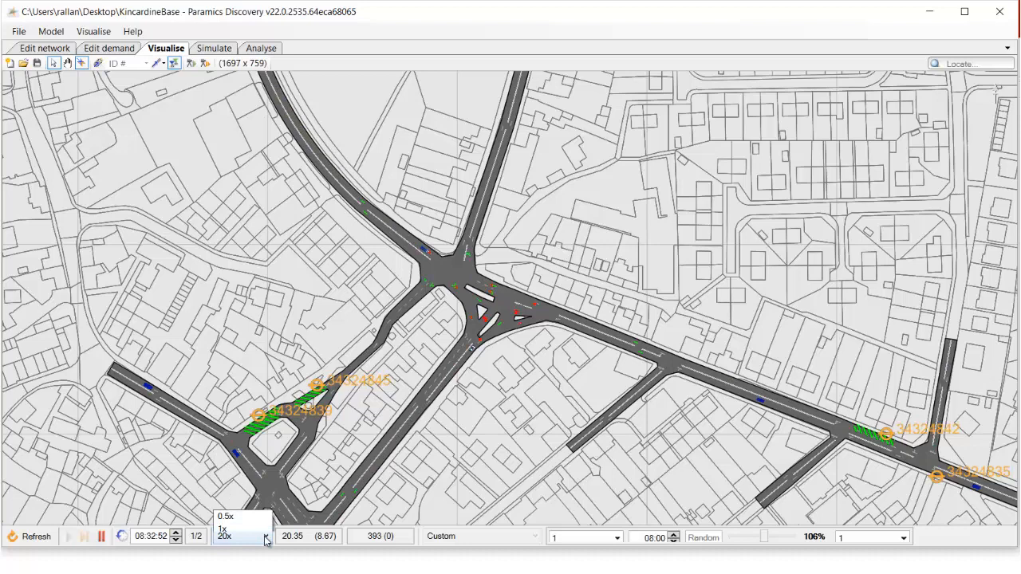
pyautogui.click(264, 536)
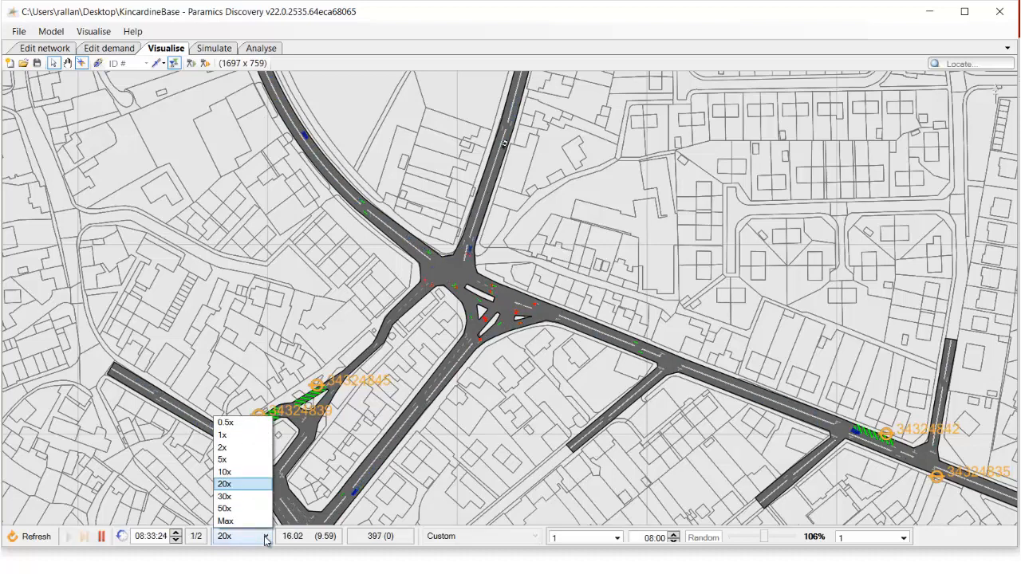
pyautogui.click(225, 508)
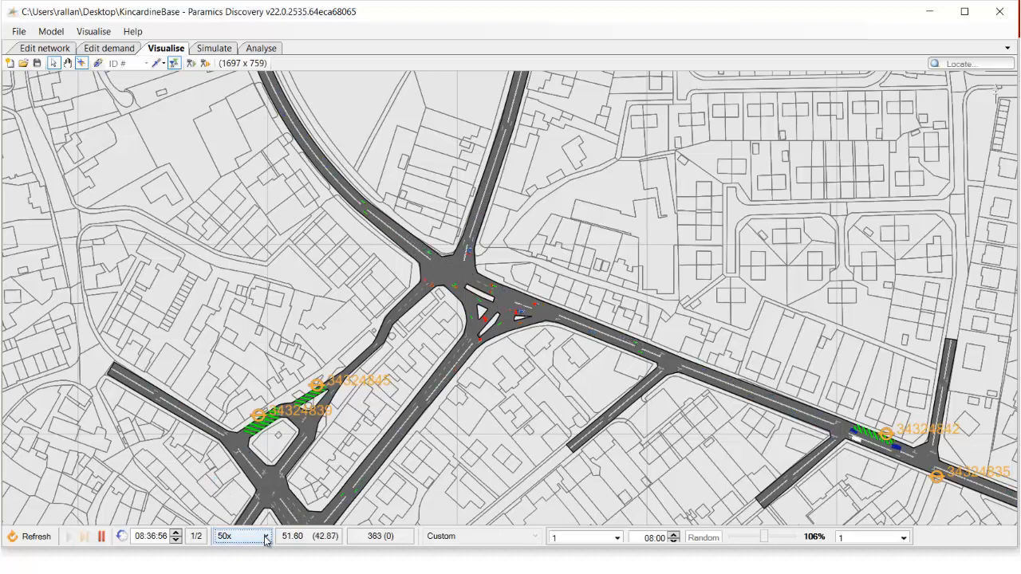
pyautogui.click(265, 536)
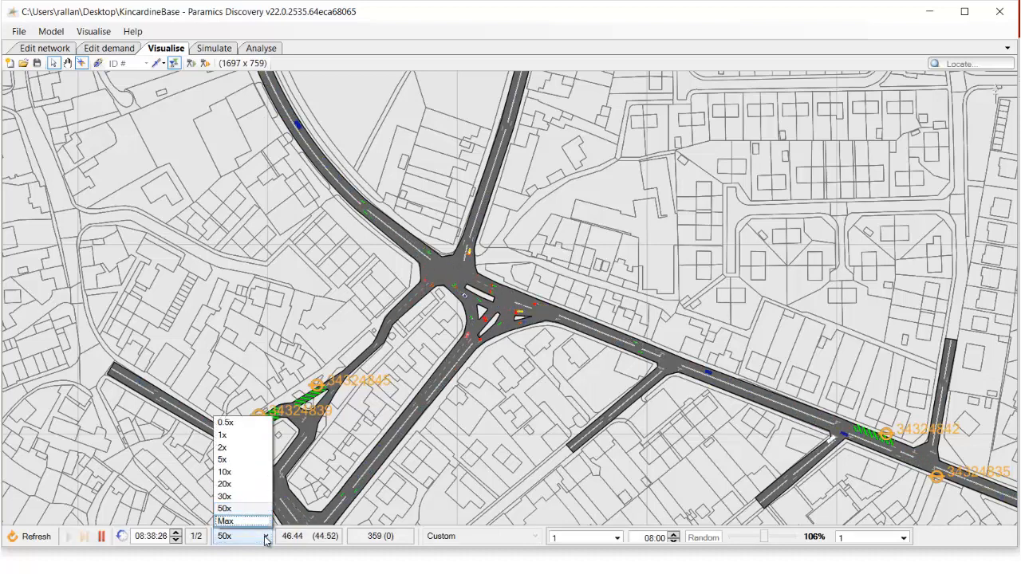
pyautogui.click(225, 521)
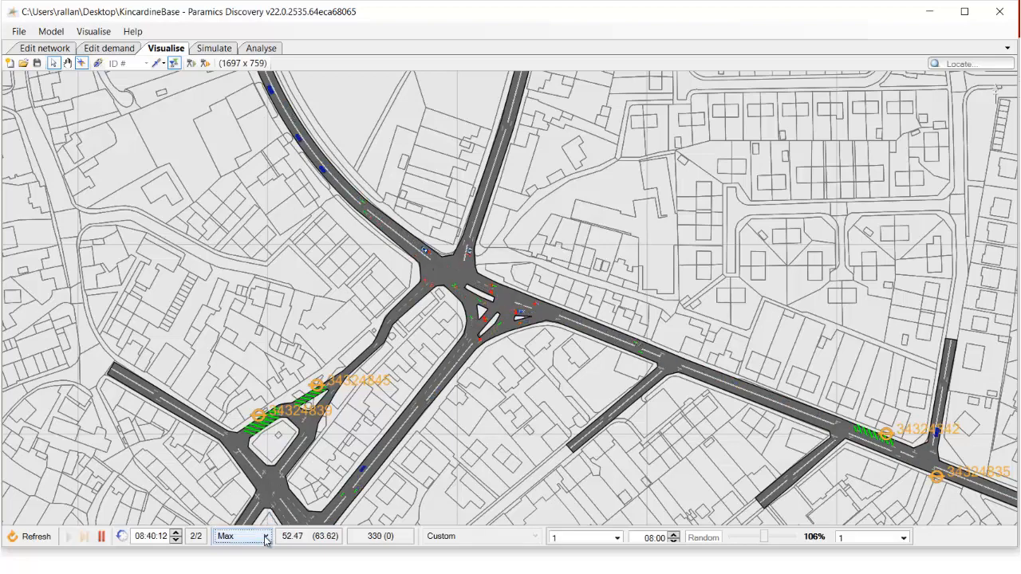